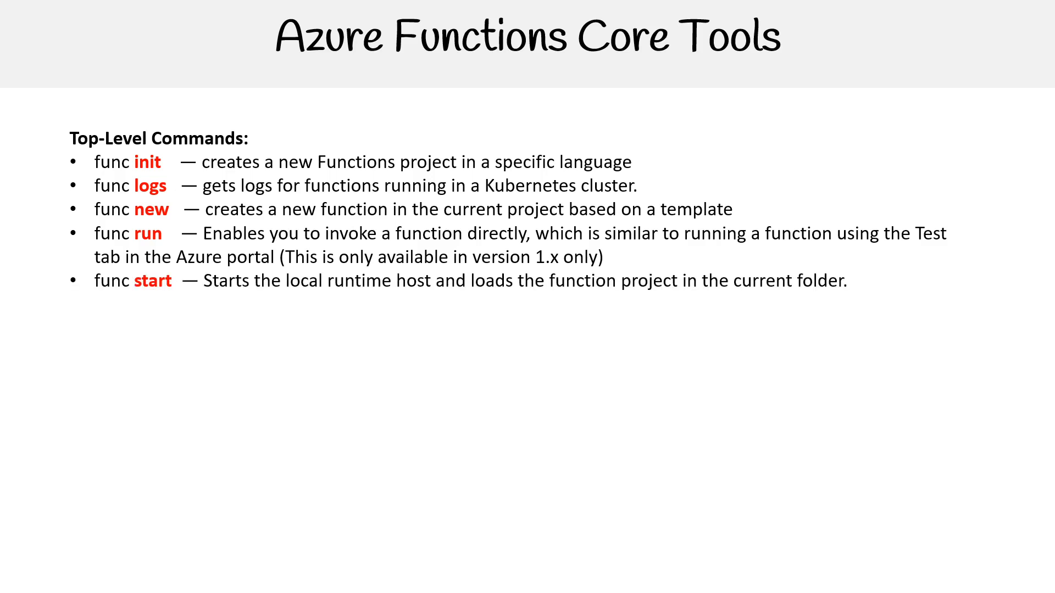
{"action": "type", "text": "func deploy — replaced with func kubrenetes deploy"}
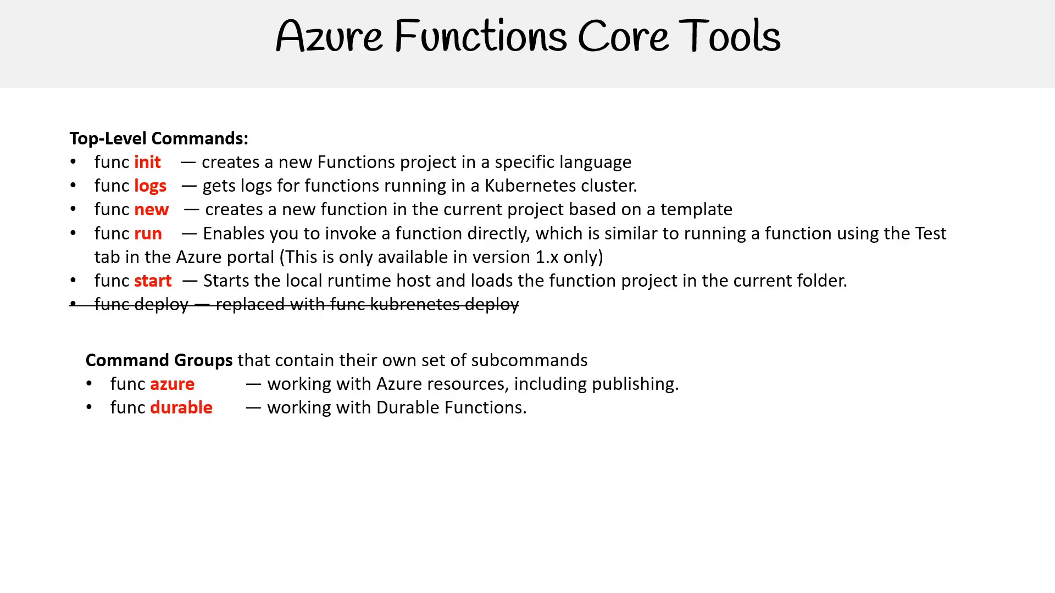
{"action": "type", "text": "func extensions  —for installing and managing extensions."}
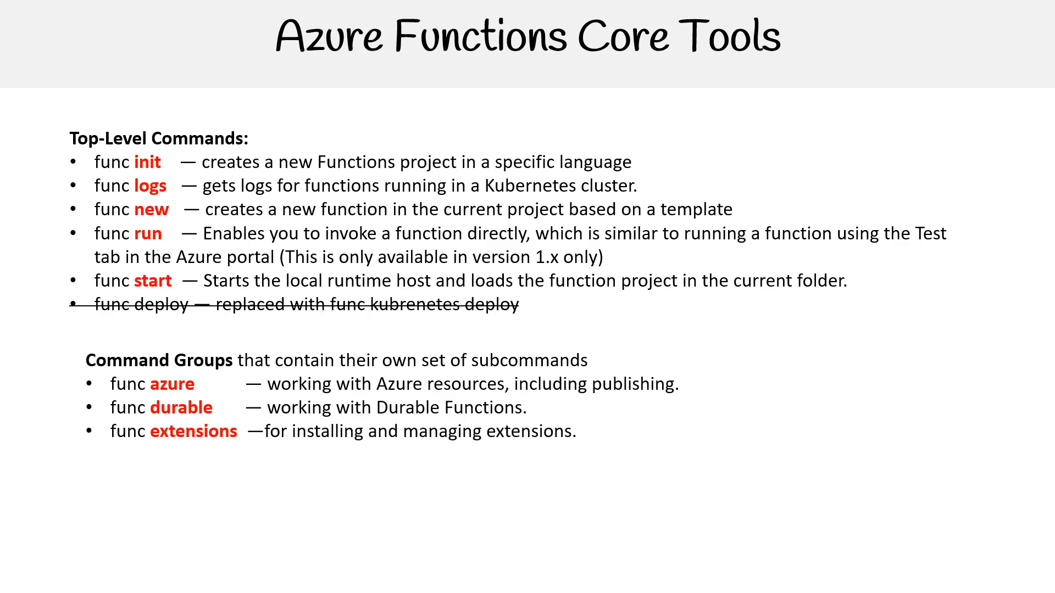
{"action": "type", "text": "func kubernetes —for working with Kubernetes and Azure Functions."}
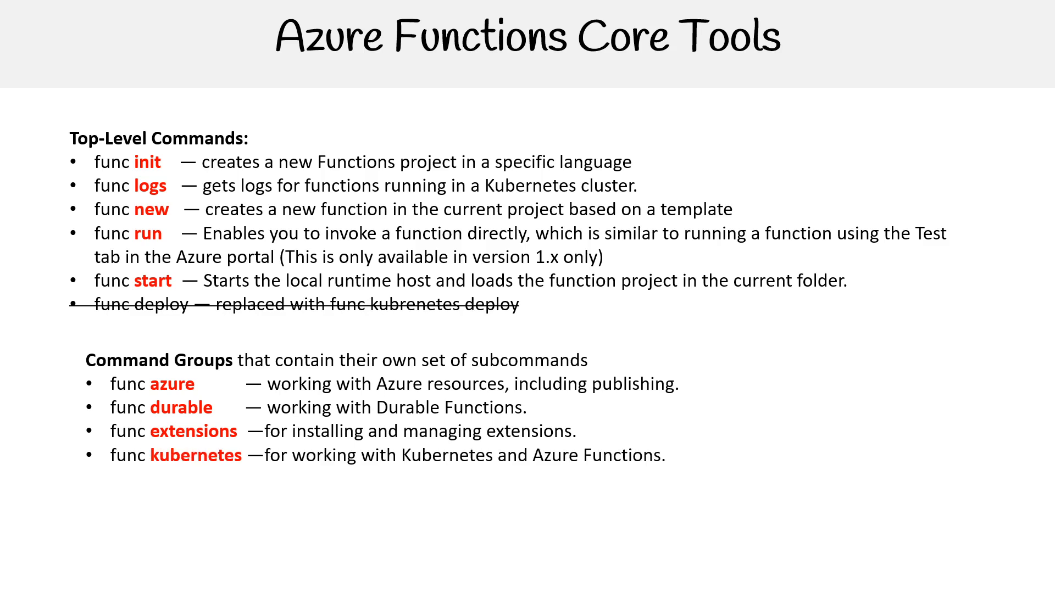